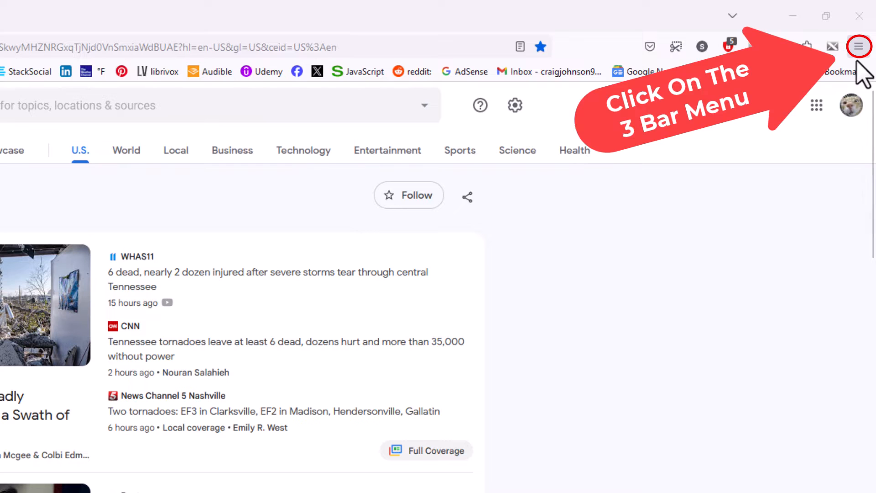
# - Reach Firefox Settings (General section) via the main menu from the Google News page
pyautogui.click(861, 46)
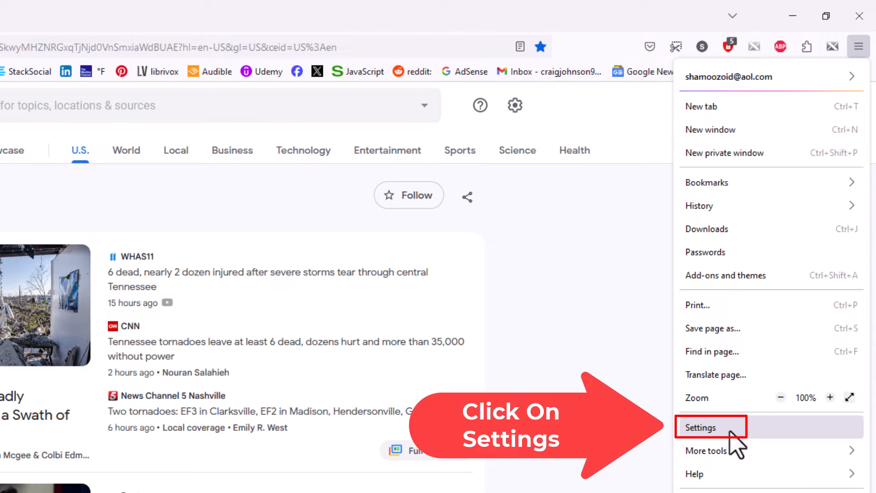
pyautogui.click(712, 428)
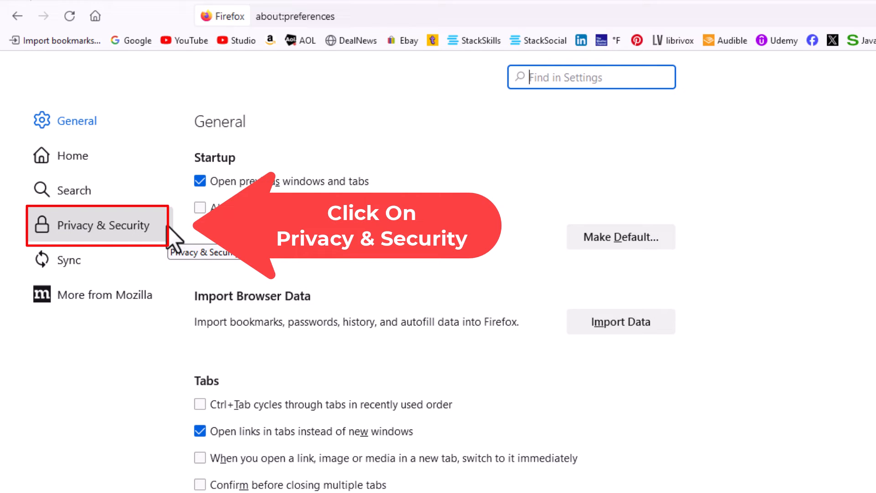
# - Show Privacy & Security and scroll down to the Permissions section containing 'Block pop-up windows'
pyautogui.click(102, 225)
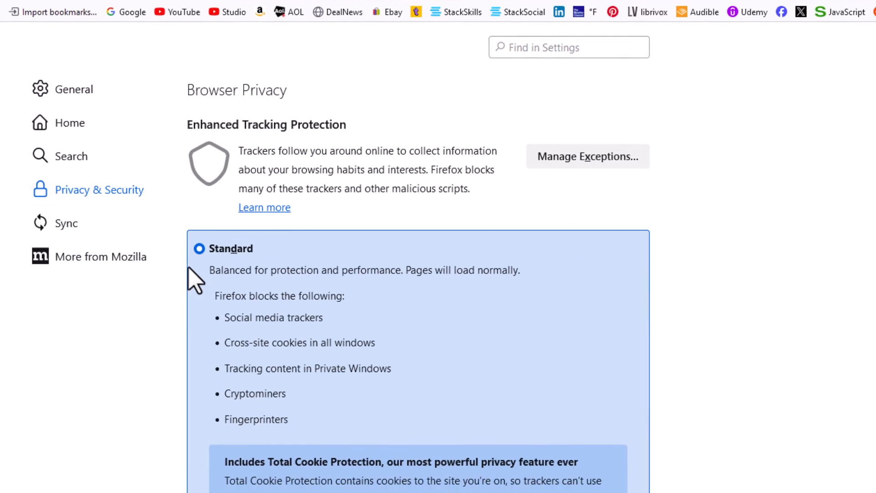
pyautogui.scroll(-3)
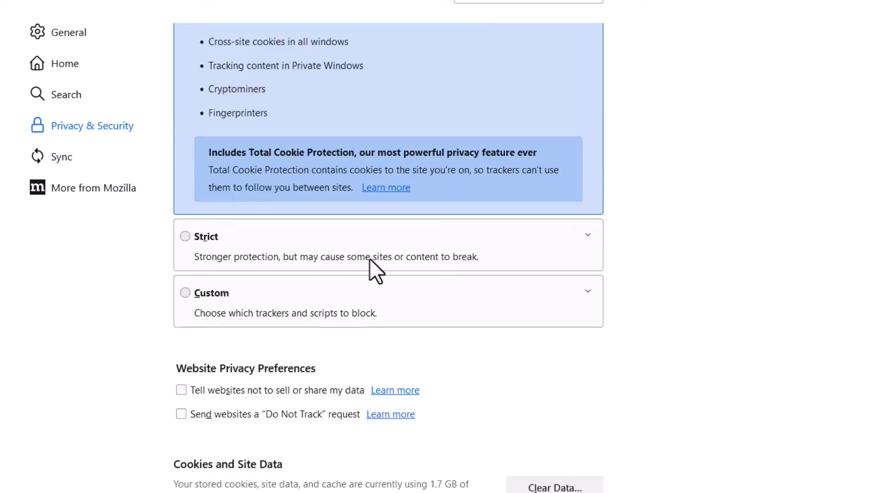
pyautogui.scroll(-3)
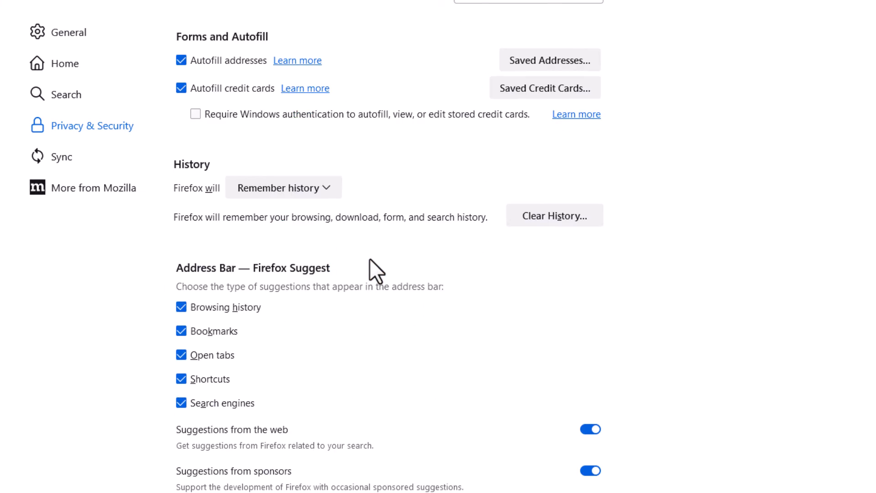
pyautogui.scroll(-3)
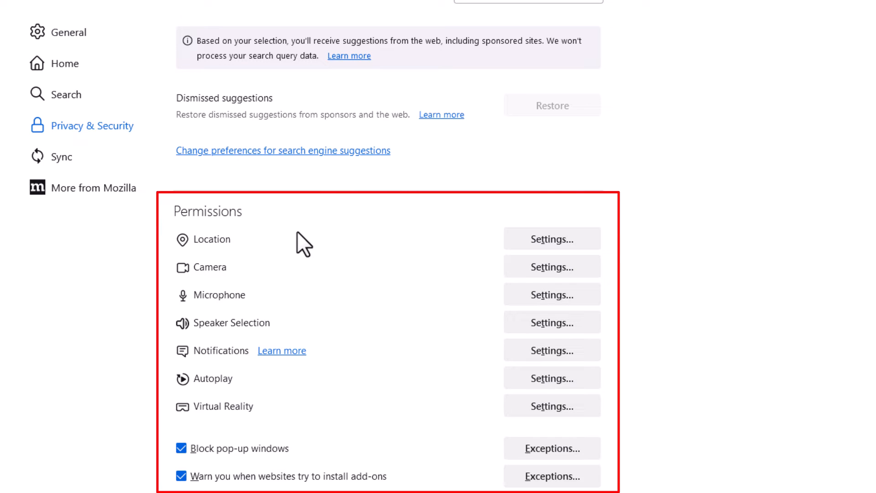
pyautogui.moveTo(305, 274)
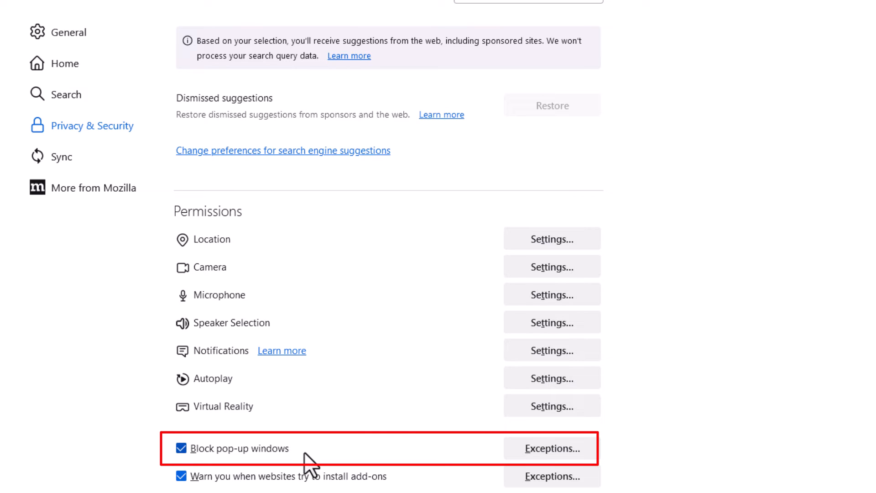
pyautogui.moveTo(258, 468)
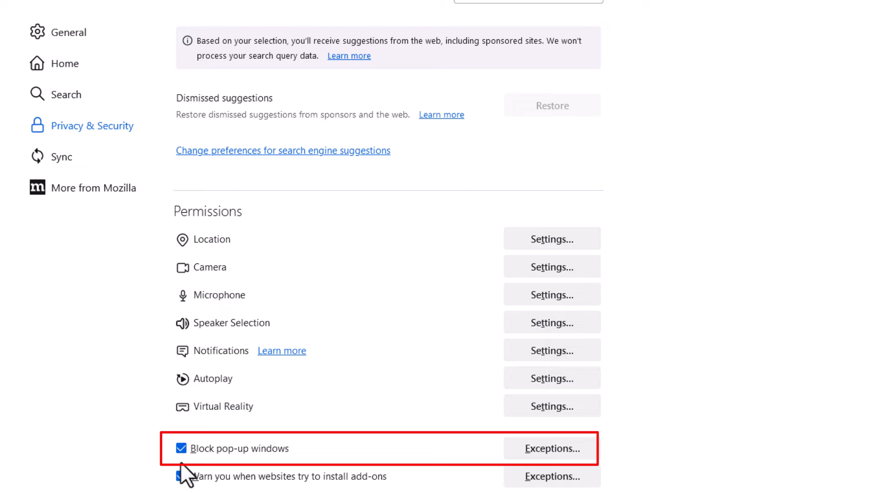
pyautogui.click(179, 449)
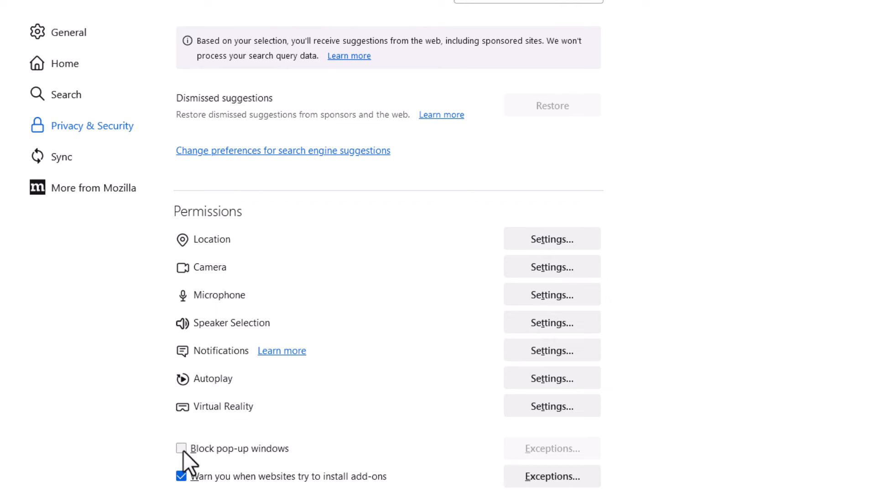
pyautogui.click(181, 449)
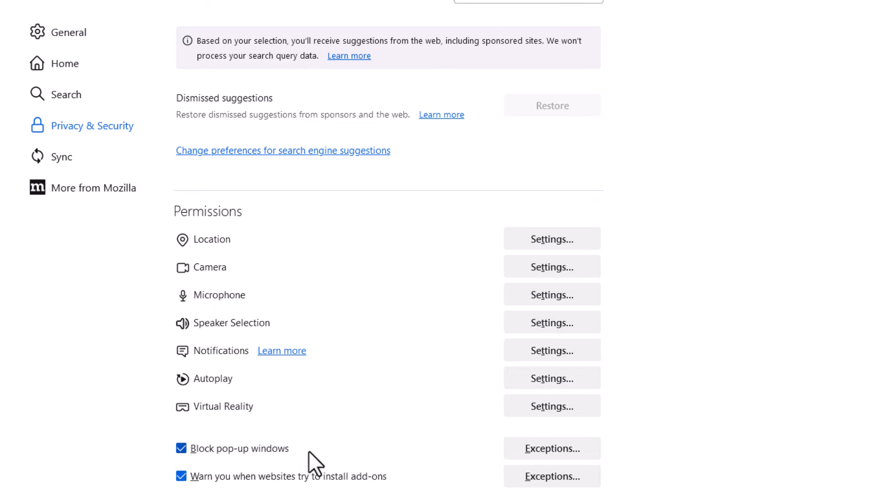